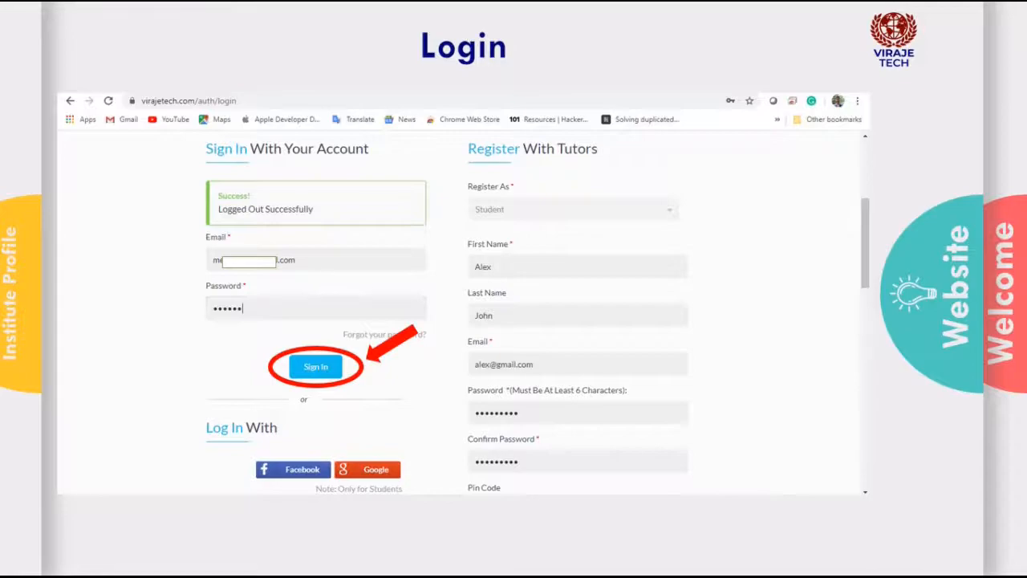
Step: Sign in to the institute account to reach the dashboard showing 2 tutors, 2 batches and 45 courses
{"action": "left_click", "coordinate": [315, 366]}
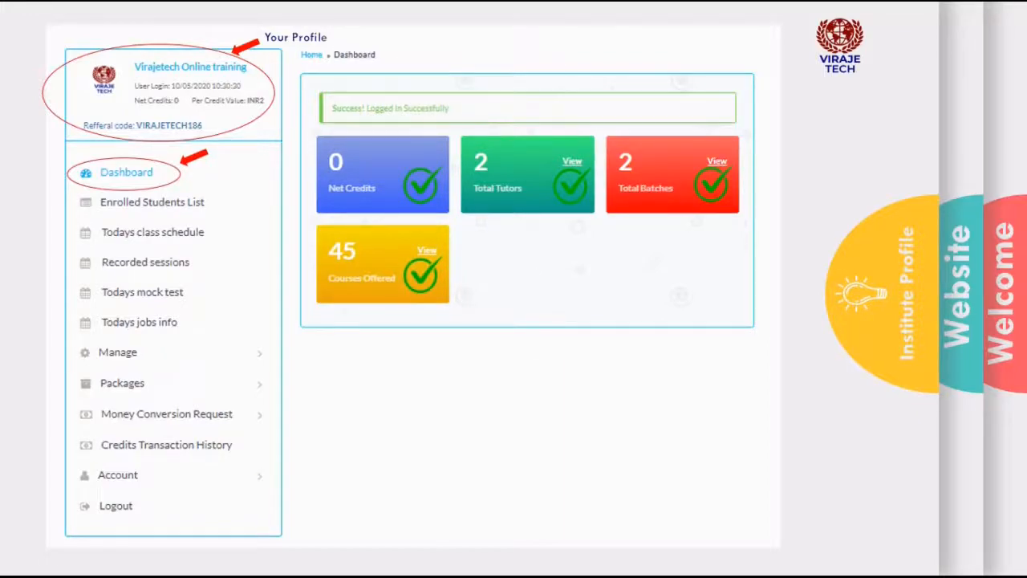
Step: Open Recorded sessions to list the 19 recorded class links, including Hadoop, Devops and Java
{"action": "left_click", "coordinate": [151, 201]}
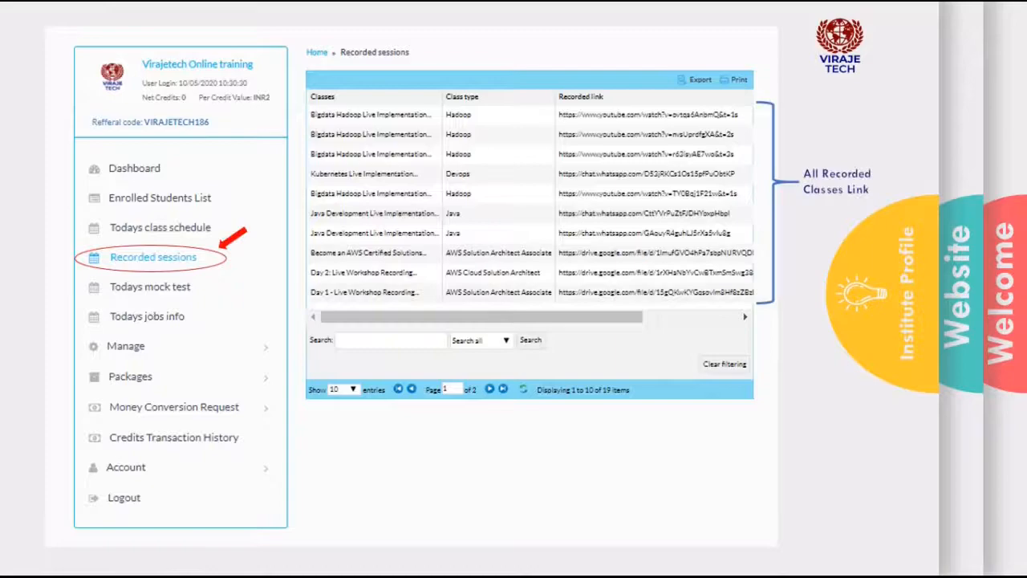
Step: View today's mock tests, then the Manage > Courses page with Hadoop and Apache Flink ticked
{"action": "left_click", "coordinate": [150, 286]}
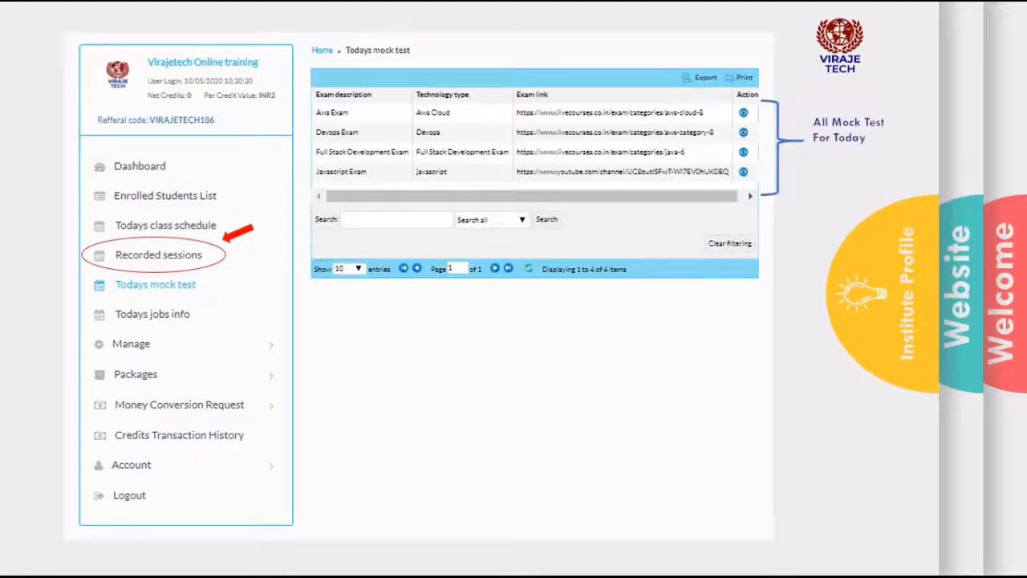
{"action": "left_click", "coordinate": [130, 343]}
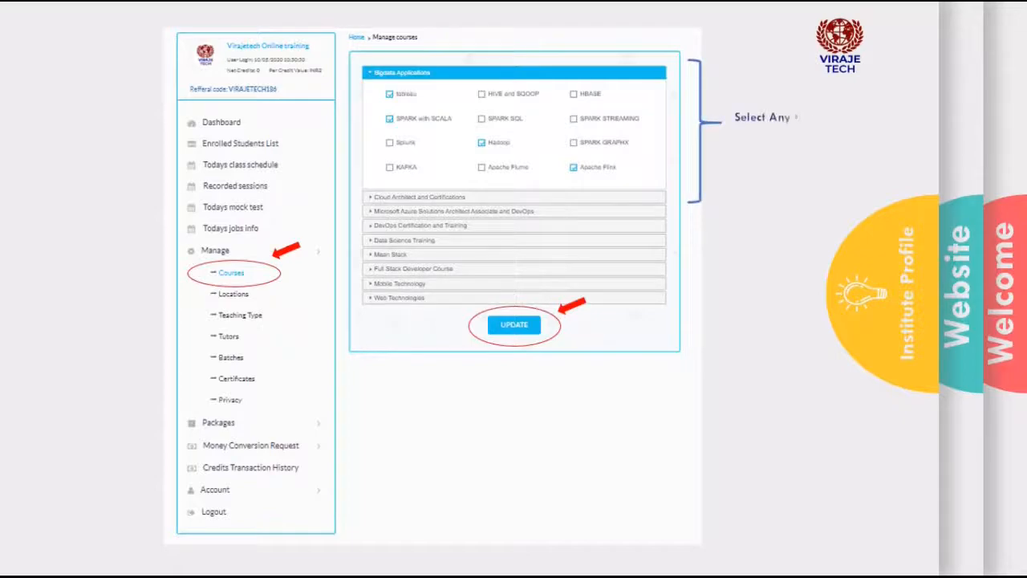
Step: Review the Dubai location and teaching type settings, then the list of two active tutors
{"action": "left_click", "coordinate": [233, 293]}
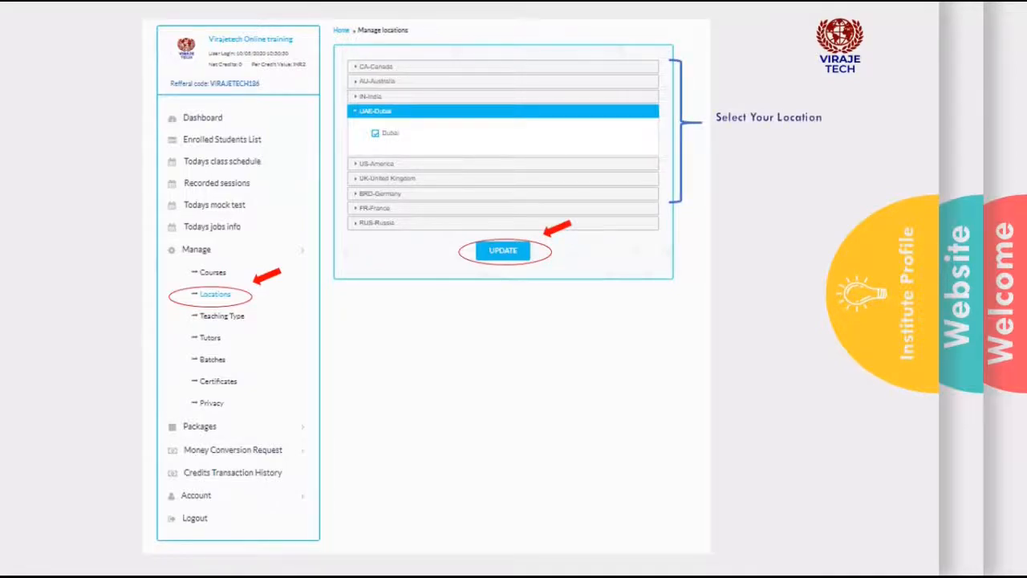
{"action": "left_click", "coordinate": [220, 315]}
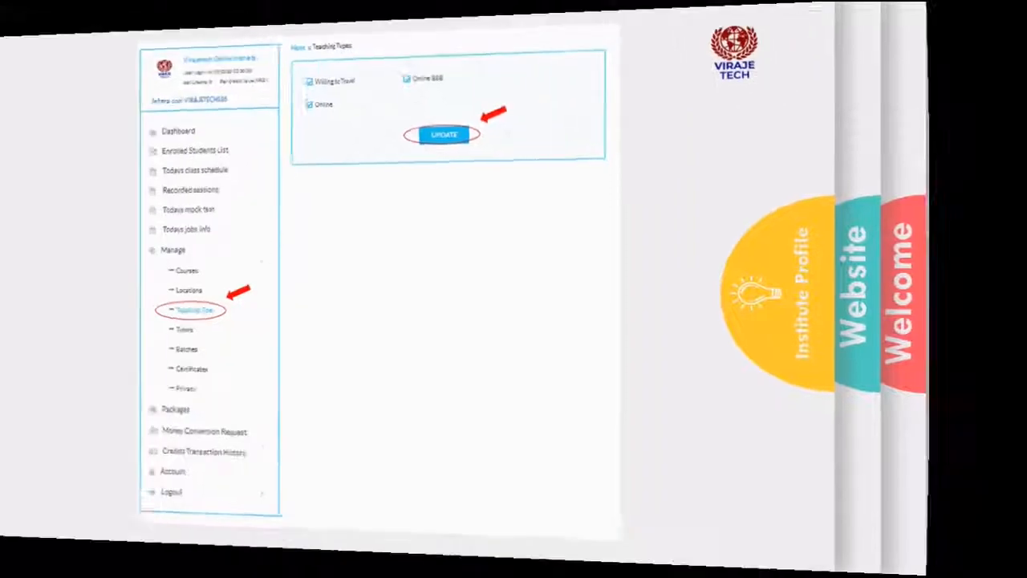
{"action": "left_click", "coordinate": [189, 329]}
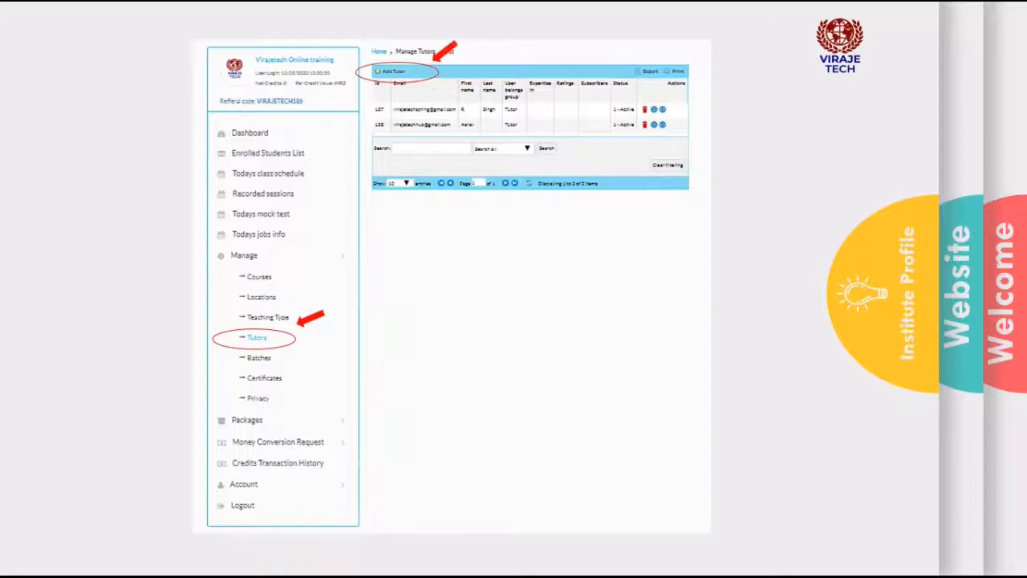
Step: Add and save a new institute batch 'AWS New' with fee 20000
{"action": "left_click", "coordinate": [393, 72]}
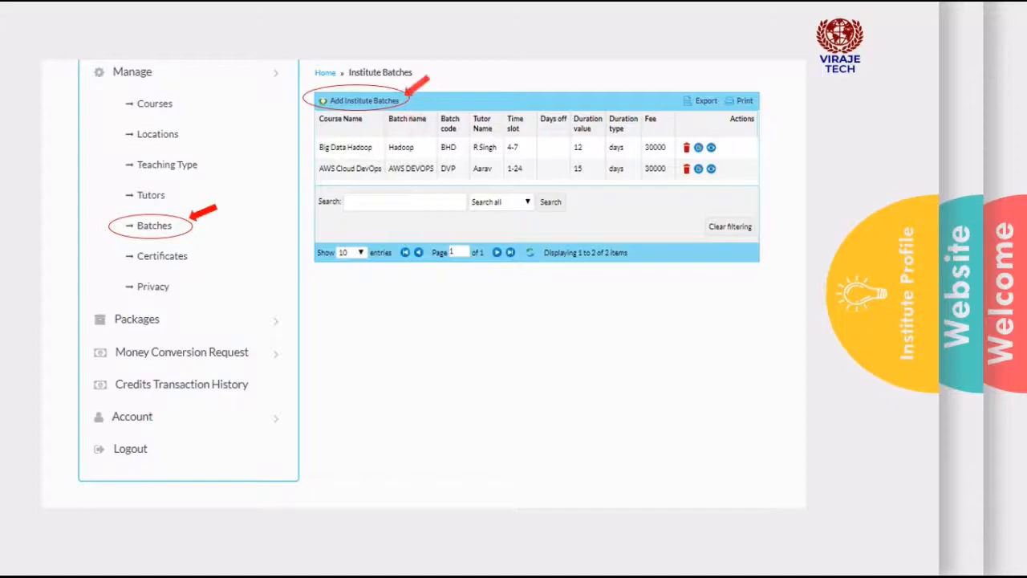
{"action": "left_click", "coordinate": [361, 101]}
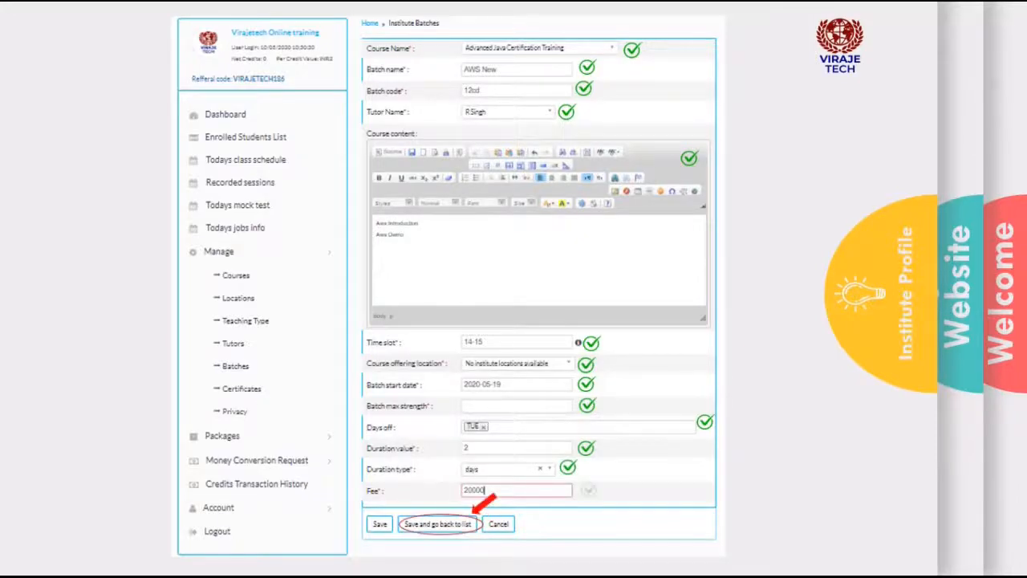
{"action": "left_click", "coordinate": [241, 388]}
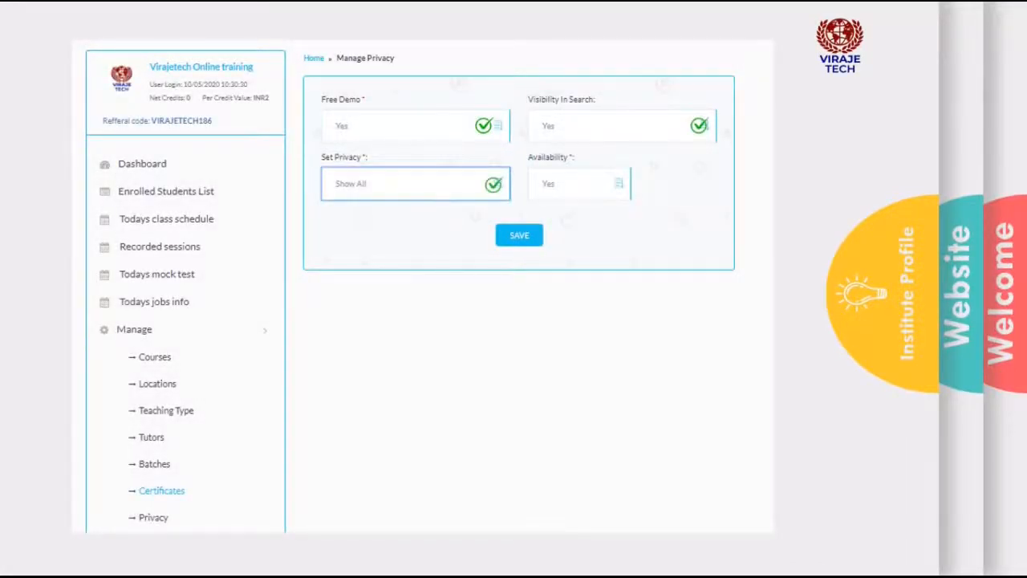
Step: Save the privacy settings and view My Subscriptions listing Package 4 and Premium-Inst
{"action": "left_click", "coordinate": [519, 235]}
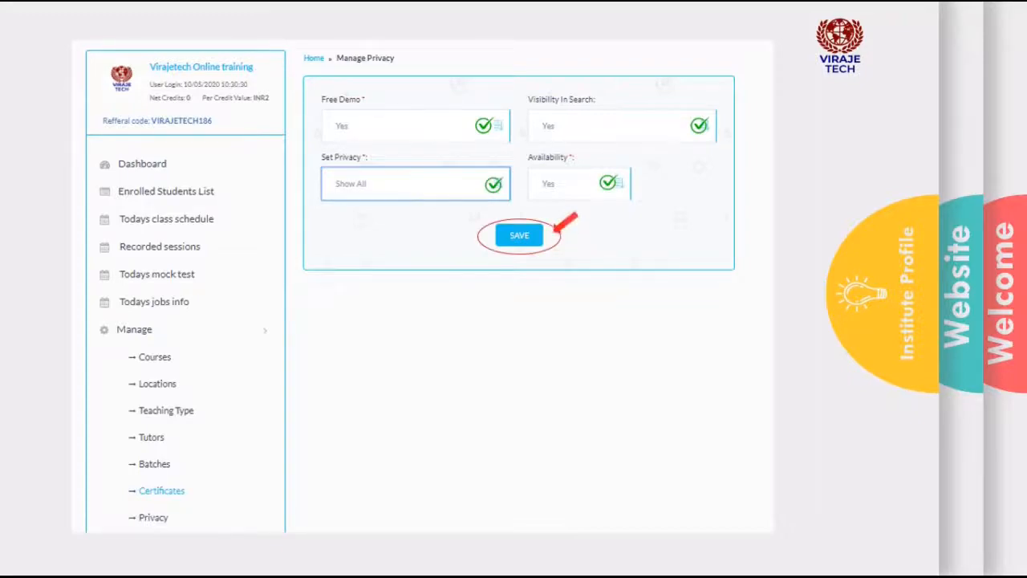
{"action": "left_click", "coordinate": [202, 332]}
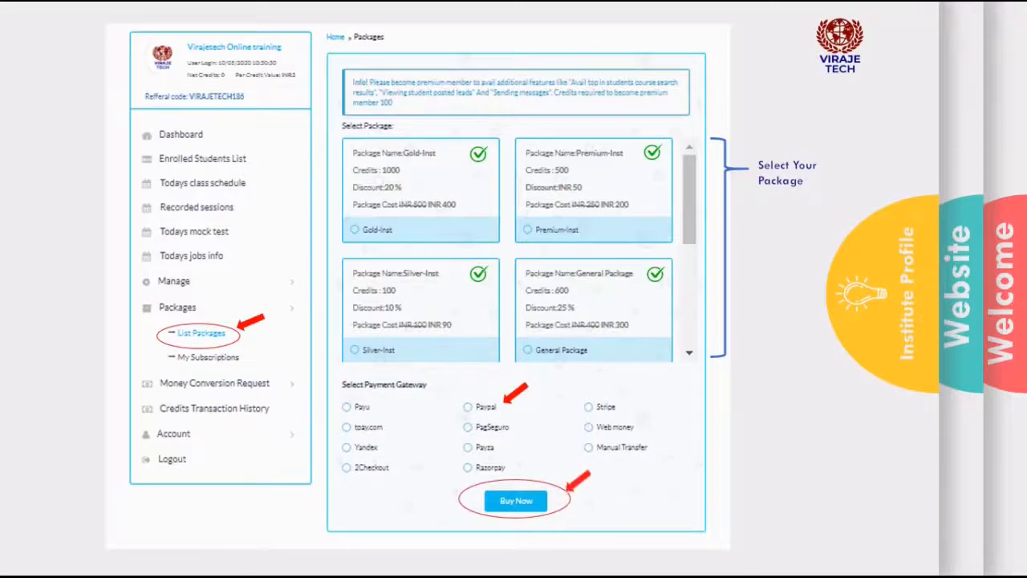
{"action": "left_click", "coordinate": [207, 356]}
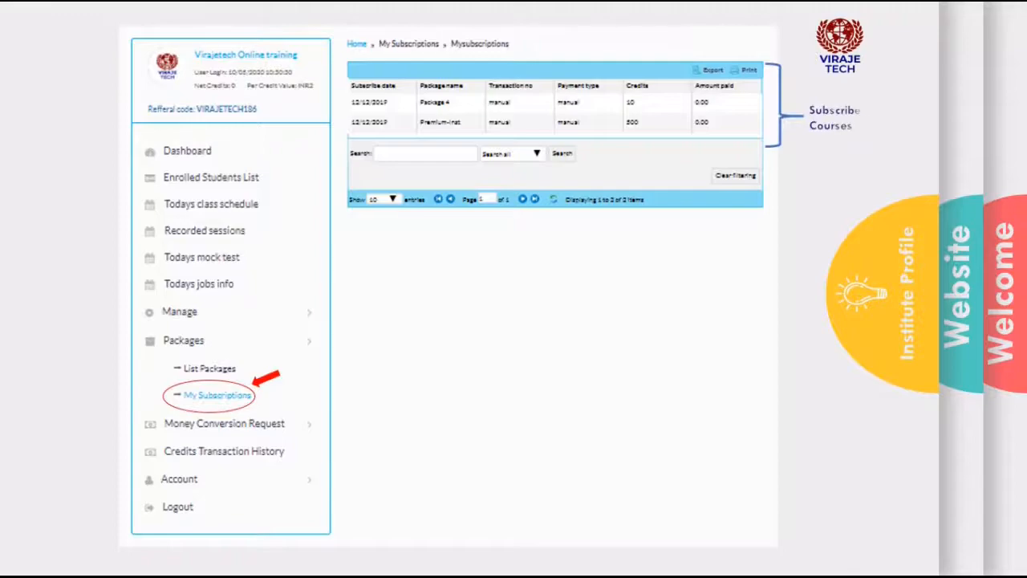
Step: Review pending and done money conversion requests and the 10- and 500-credit transaction history
{"action": "left_click", "coordinate": [224, 422]}
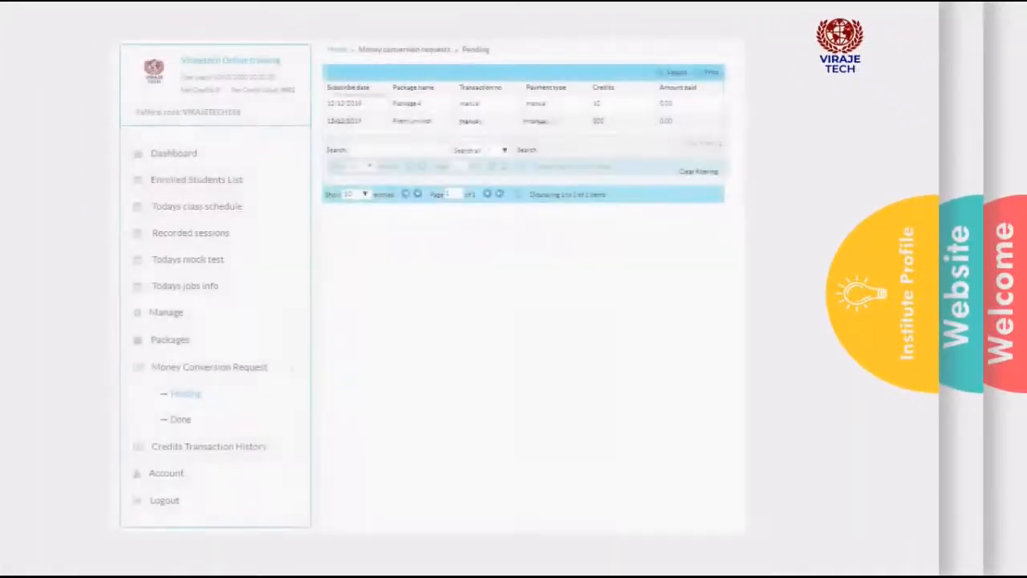
{"action": "left_click", "coordinate": [186, 393]}
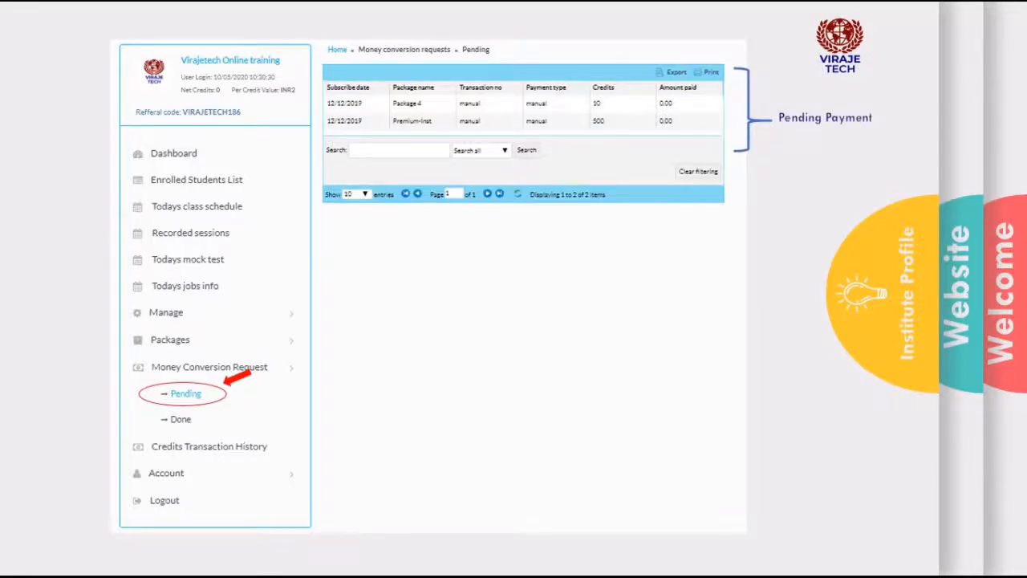
{"action": "left_click", "coordinate": [179, 419]}
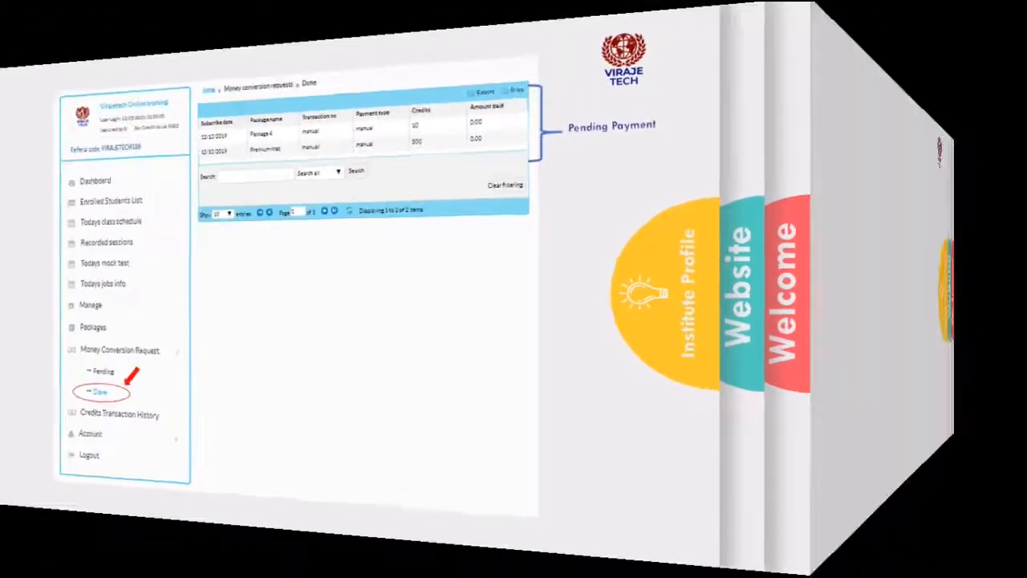
{"action": "left_click", "coordinate": [119, 414]}
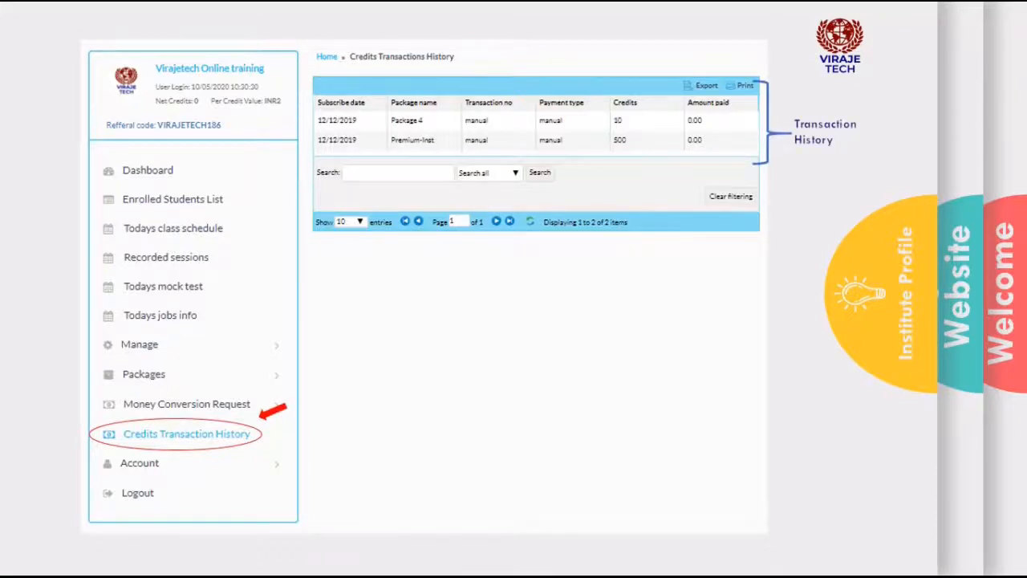
{"action": "left_click", "coordinate": [139, 462]}
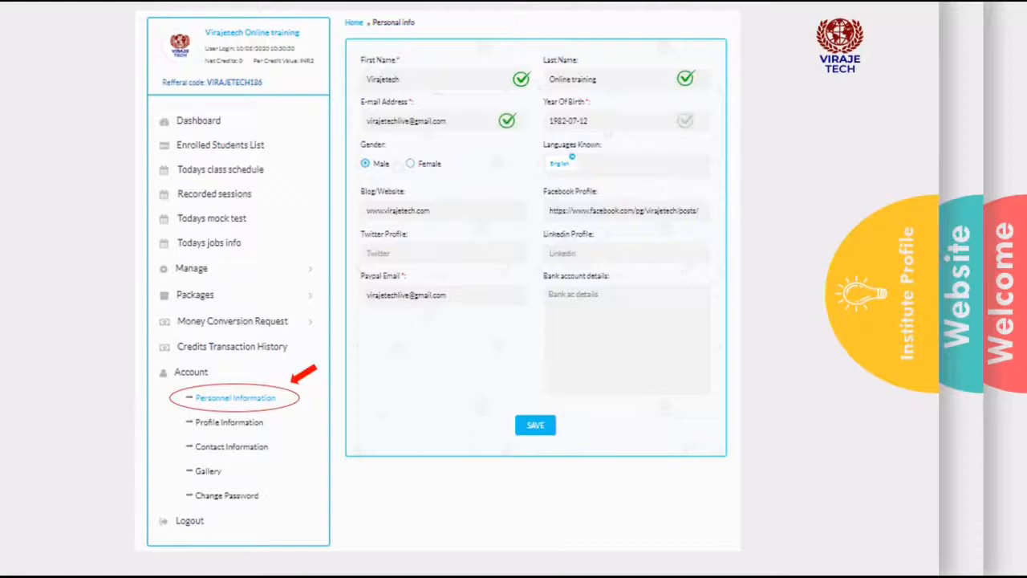
Step: Save the personal information, then view the institute's contact information with address and mobile
{"action": "left_click", "coordinate": [534, 424]}
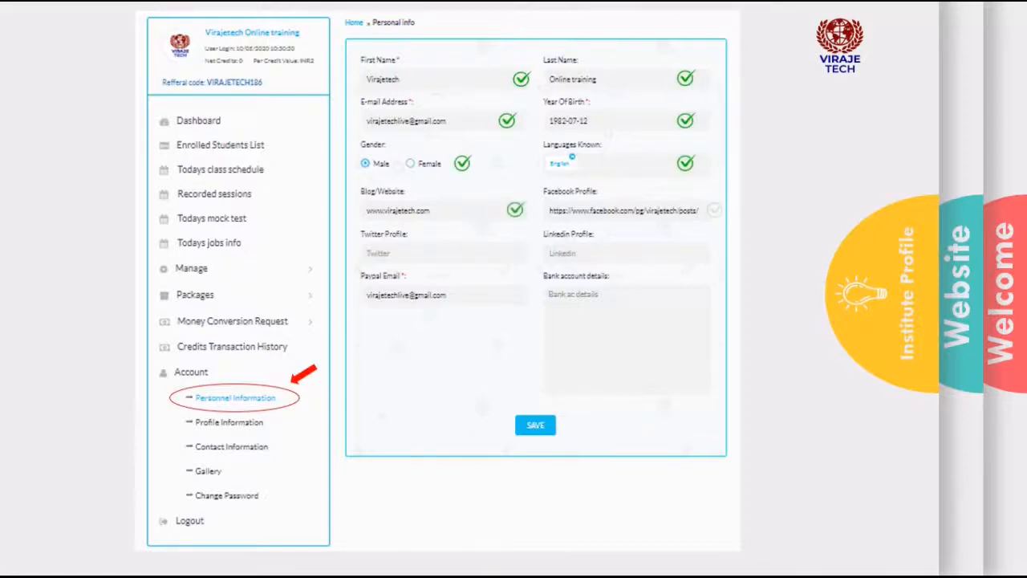
{"action": "left_click", "coordinate": [534, 424]}
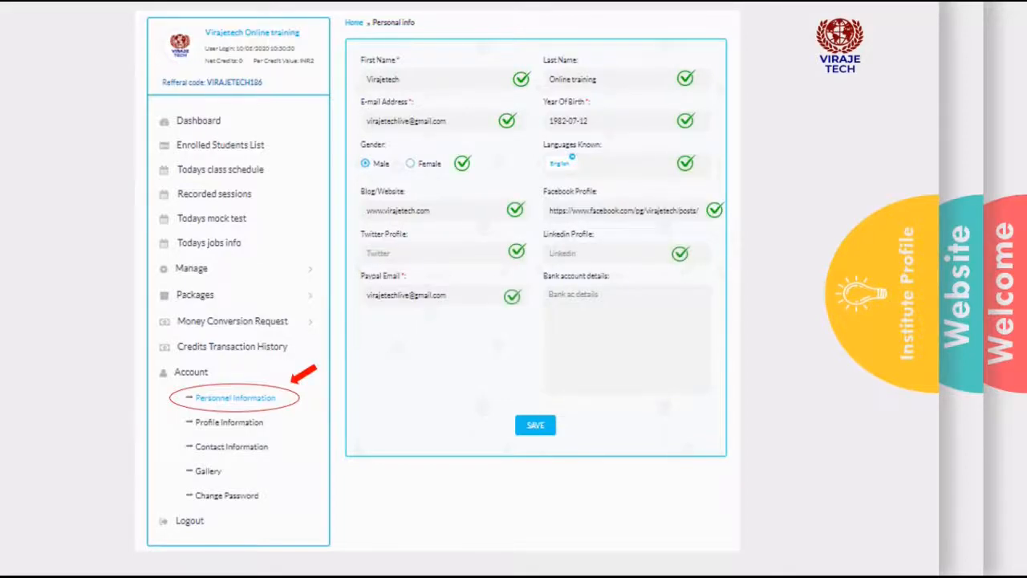
{"action": "left_click", "coordinate": [536, 424]}
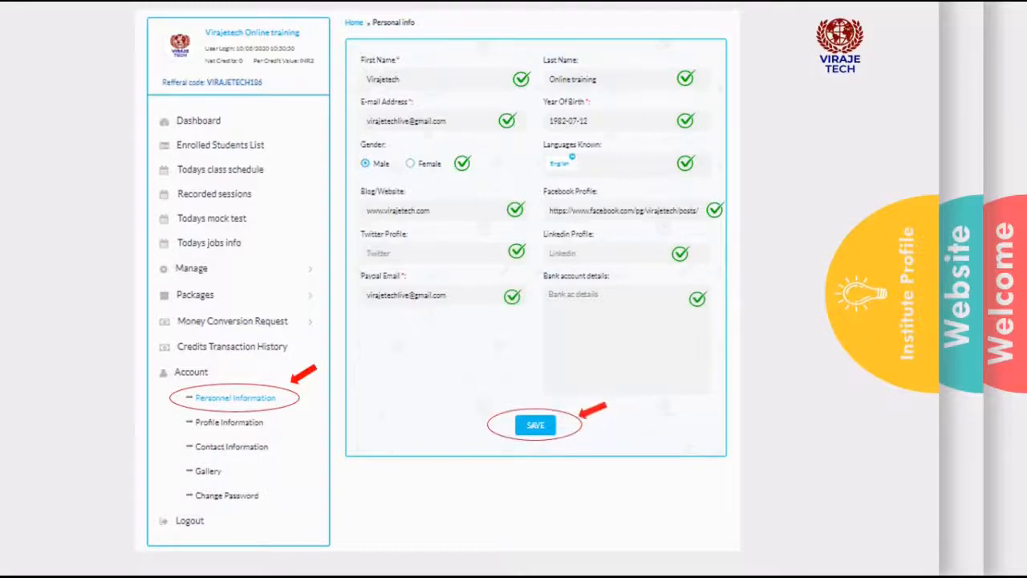
{"action": "left_click", "coordinate": [229, 422]}
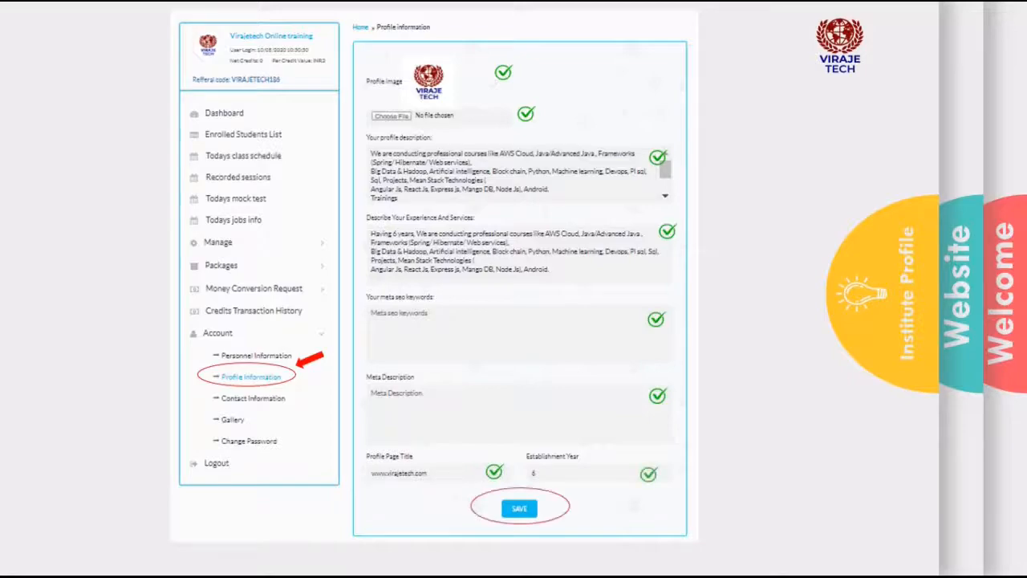
{"action": "left_click", "coordinate": [252, 397]}
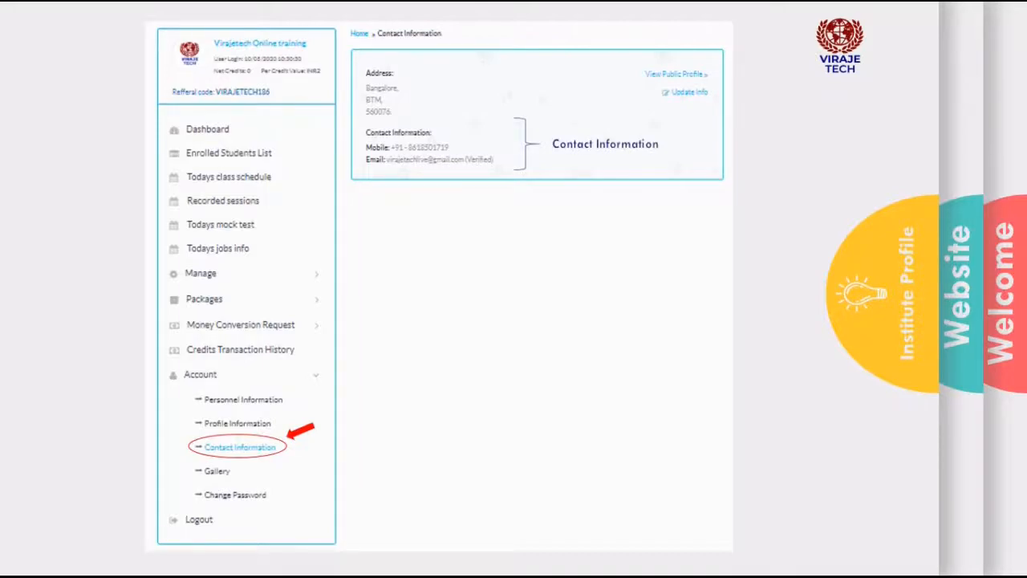
Step: Browse the image gallery, then bring up the empty change password form
{"action": "left_click", "coordinate": [217, 471]}
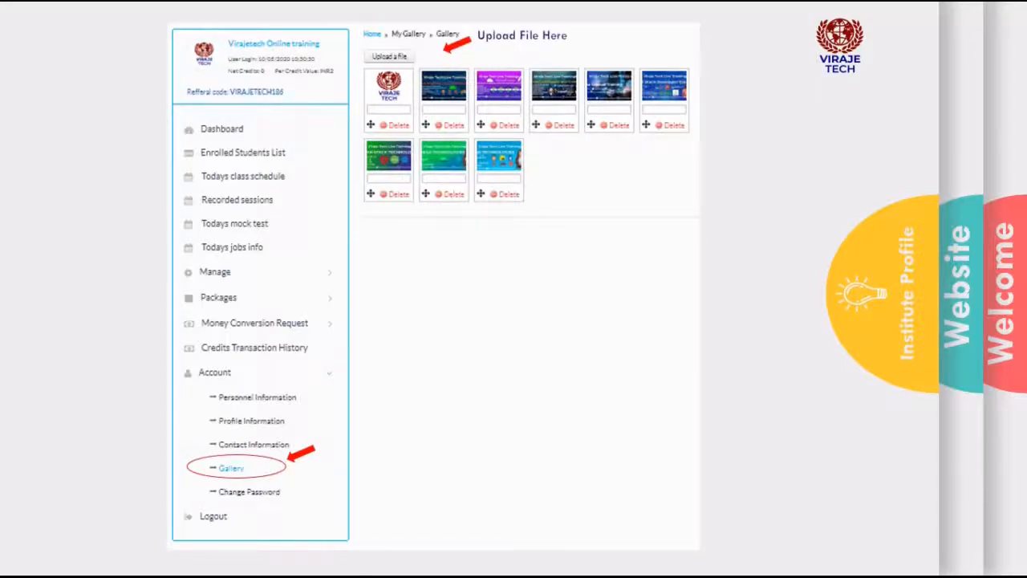
{"action": "left_click", "coordinate": [252, 491]}
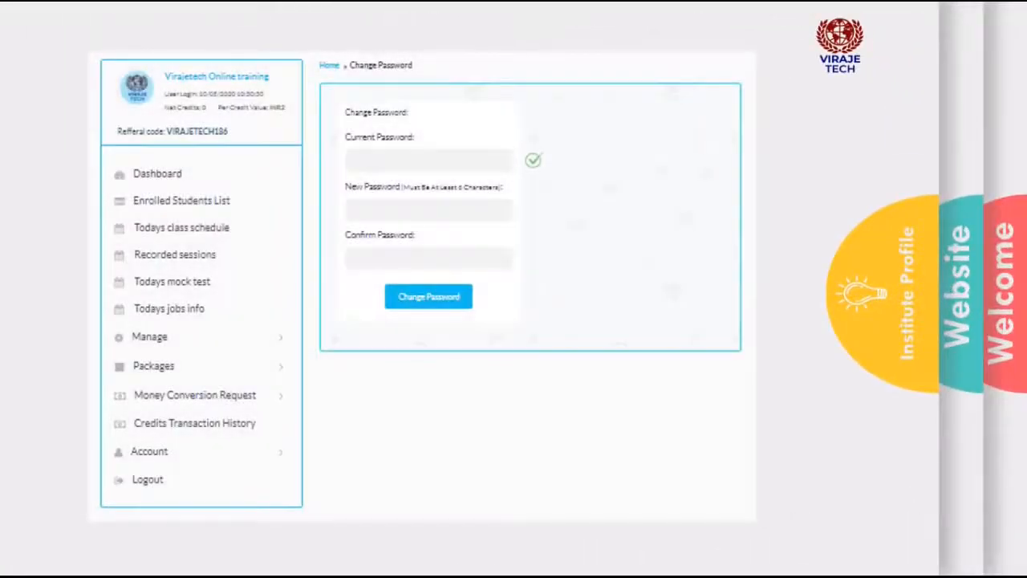